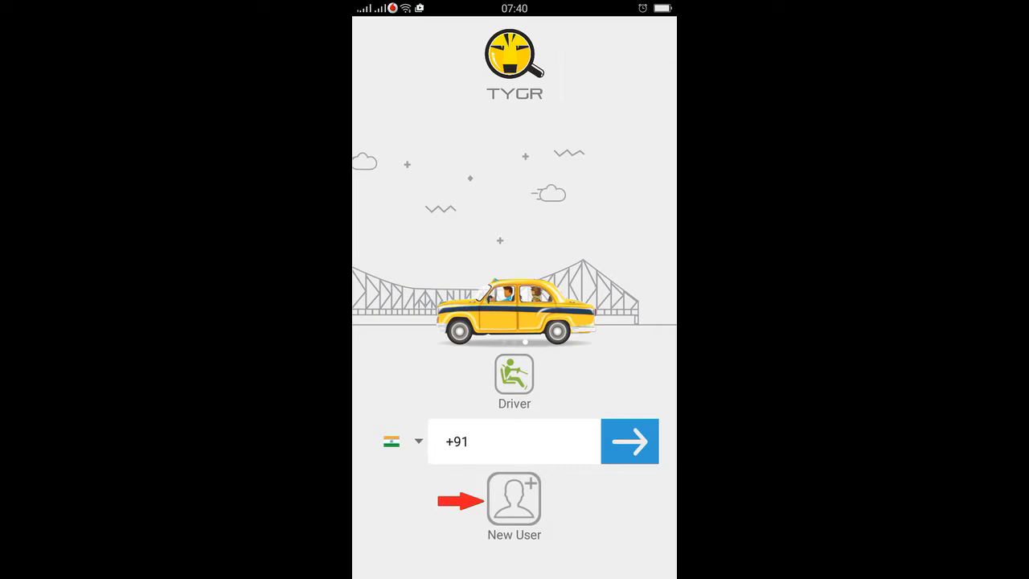
Register a new driver account with name, contact, licence and vehicle details, accepting the terms
{"action": "left_click", "coordinate": [514, 498]}
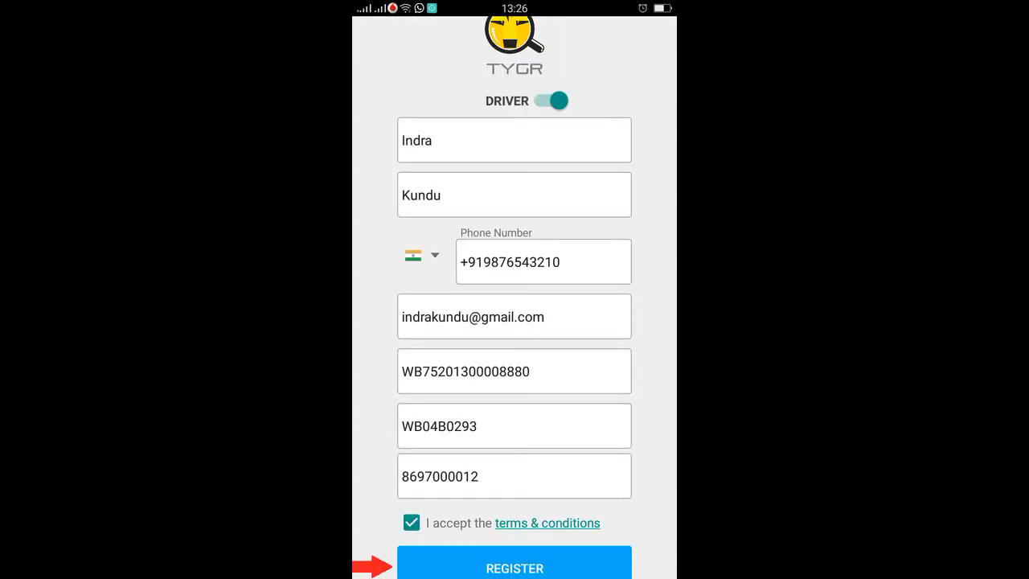
{"action": "left_click", "coordinate": [514, 563]}
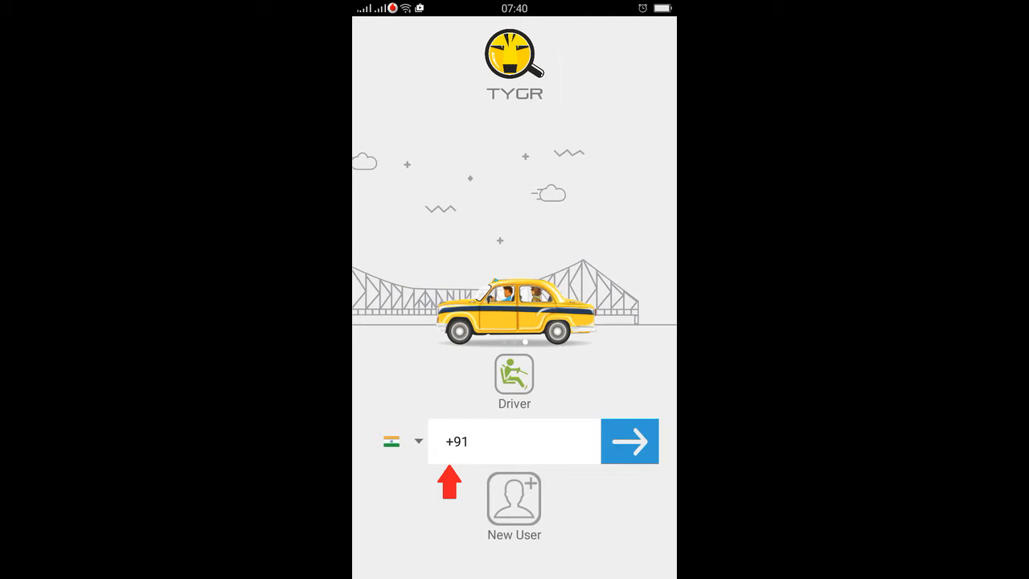
{"action": "type", "text": "9876543210"}
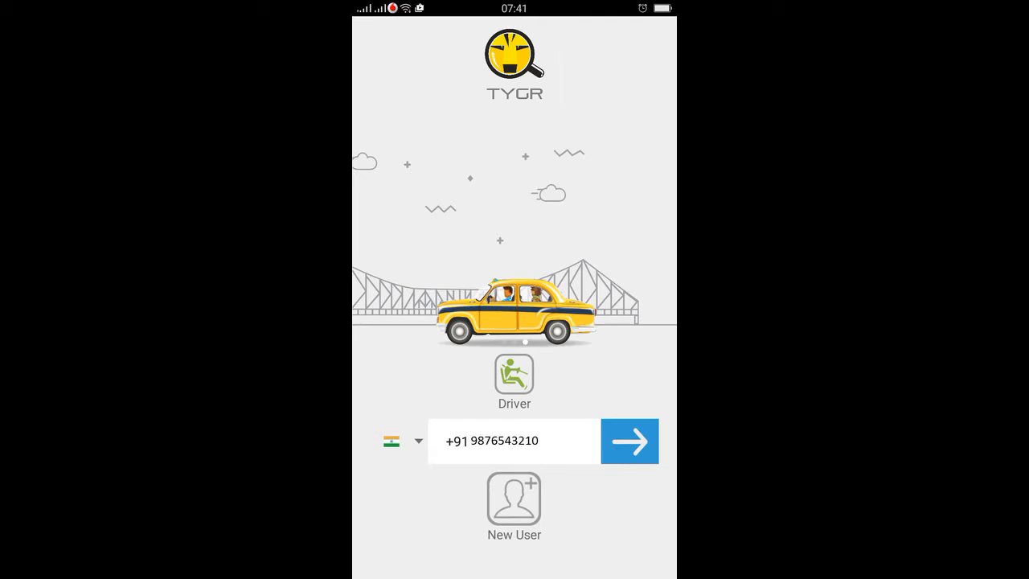
{"action": "left_click", "coordinate": [631, 440]}
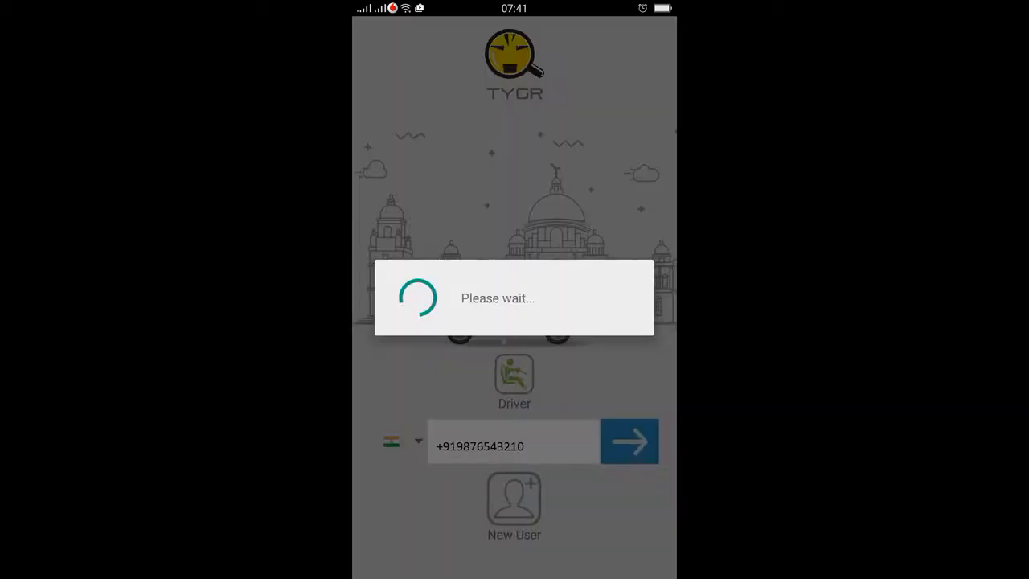
{"action": "left_click", "coordinate": [630, 440]}
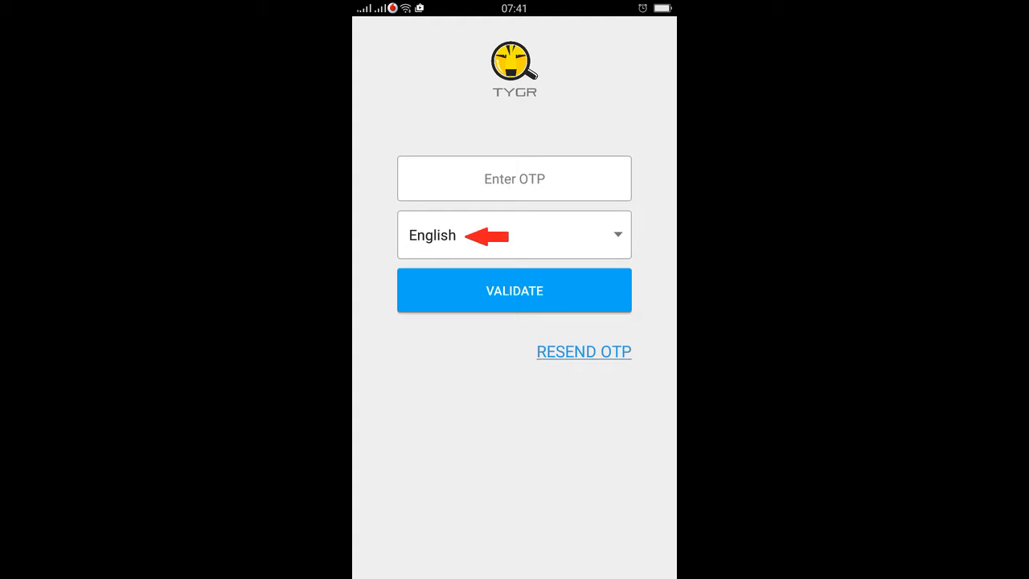
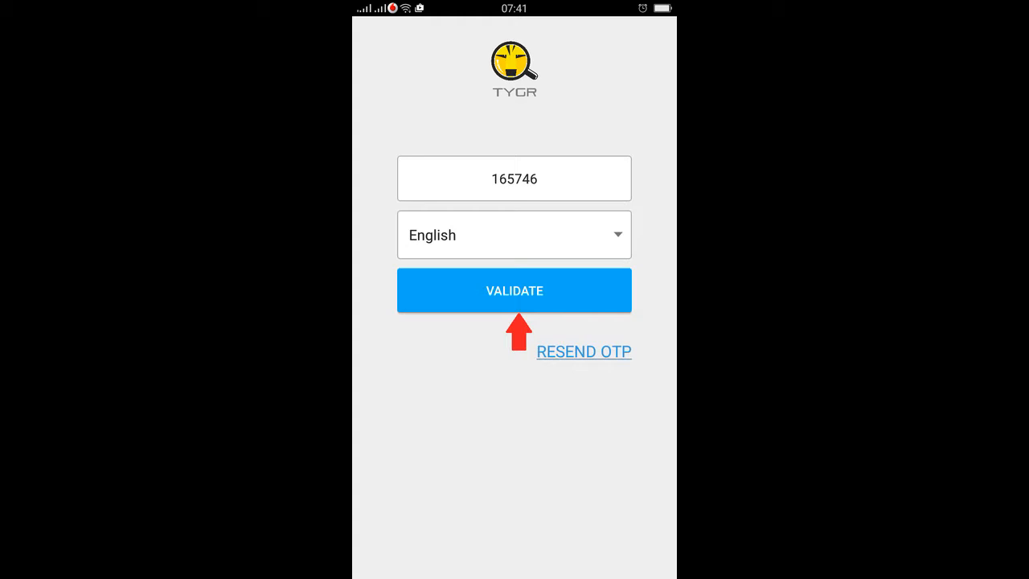
{"action": "left_click", "coordinate": [514, 290]}
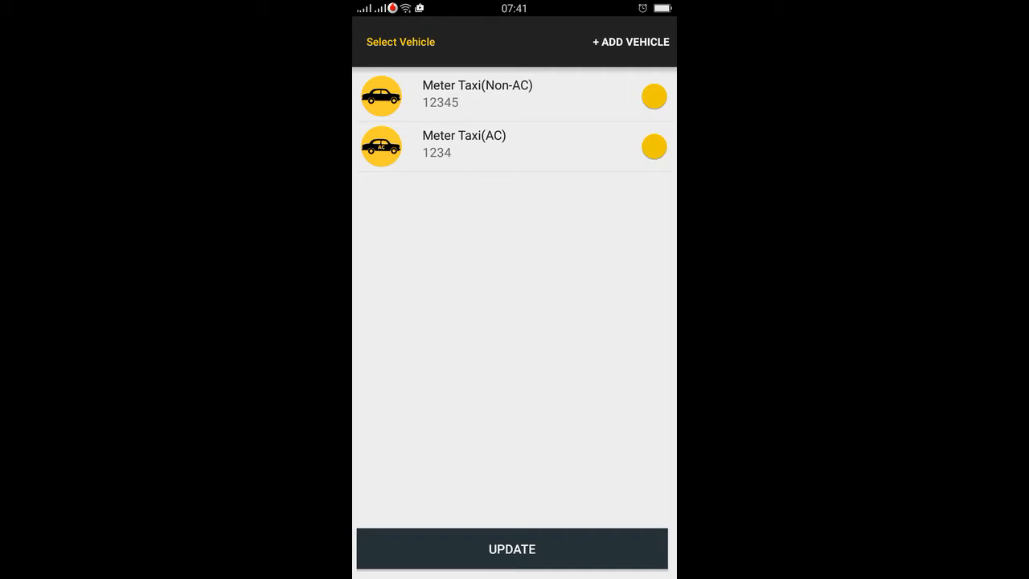
{"action": "left_click", "coordinate": [653, 147]}
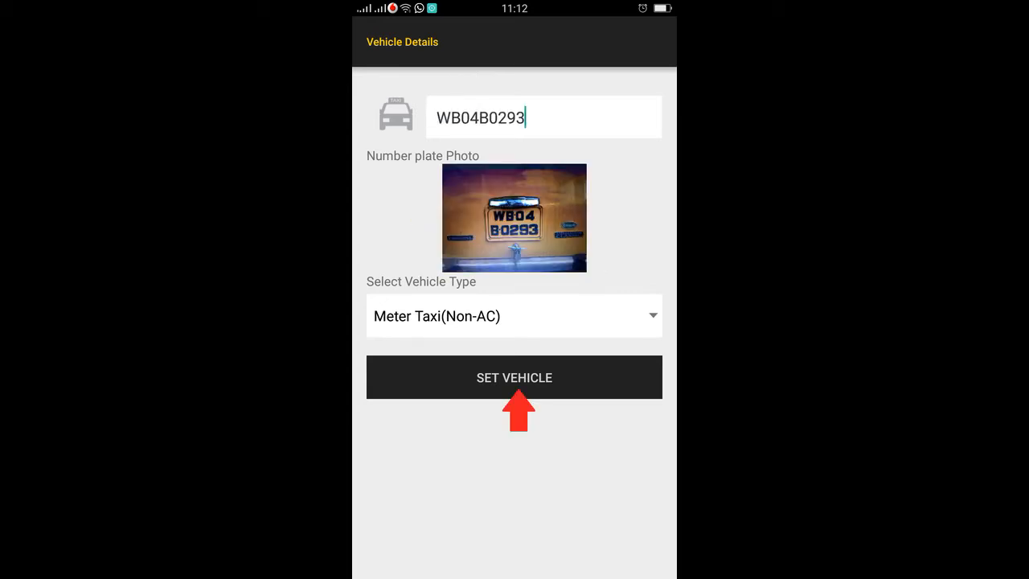
{"action": "left_click", "coordinate": [514, 376]}
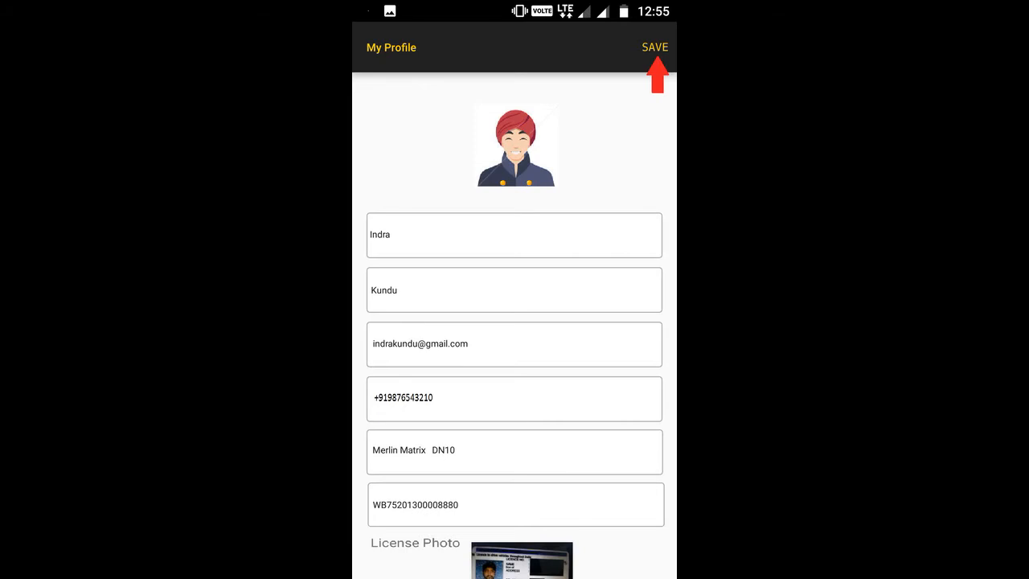
{"action": "left_click", "coordinate": [654, 47]}
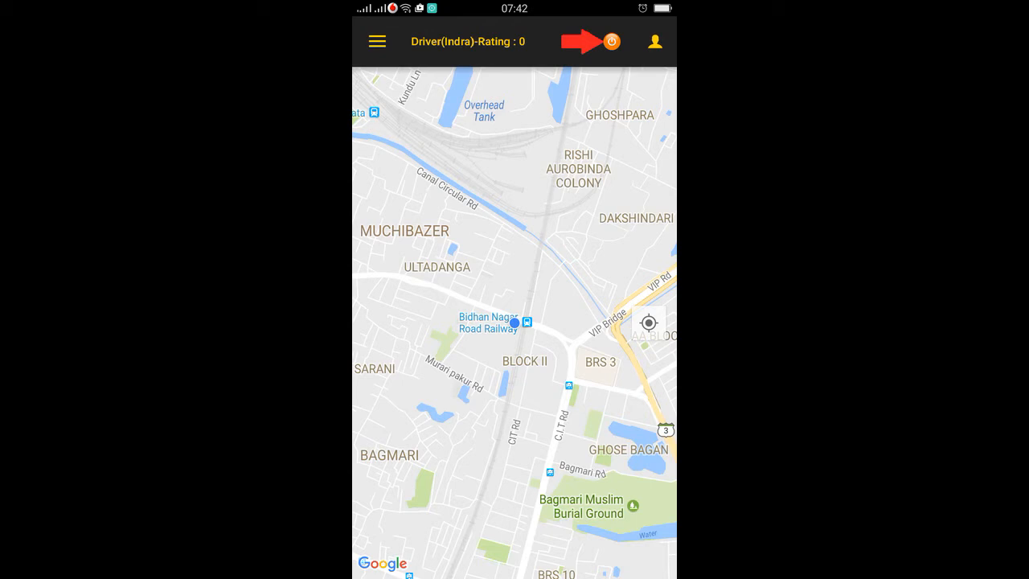
Switch the driver's status from Offline to Online to receive ride requests
{"action": "left_click", "coordinate": [611, 42]}
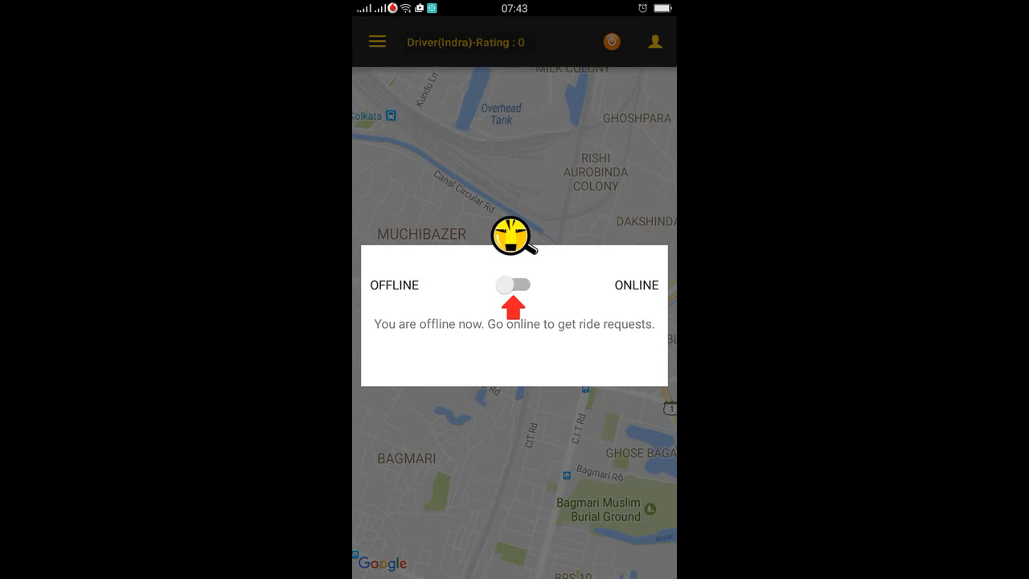
{"action": "left_click", "coordinate": [513, 285]}
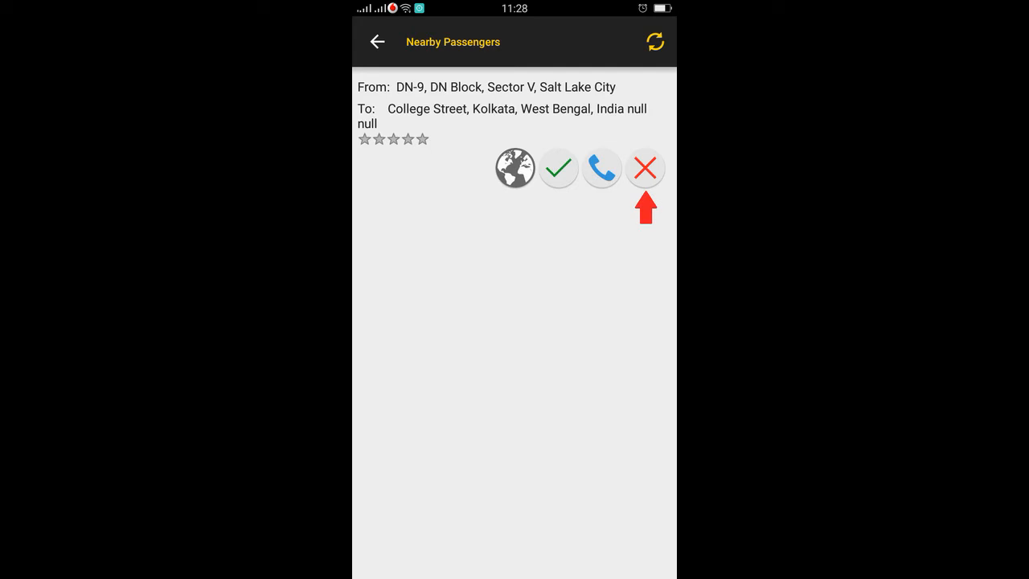
{"action": "left_click", "coordinate": [645, 169]}
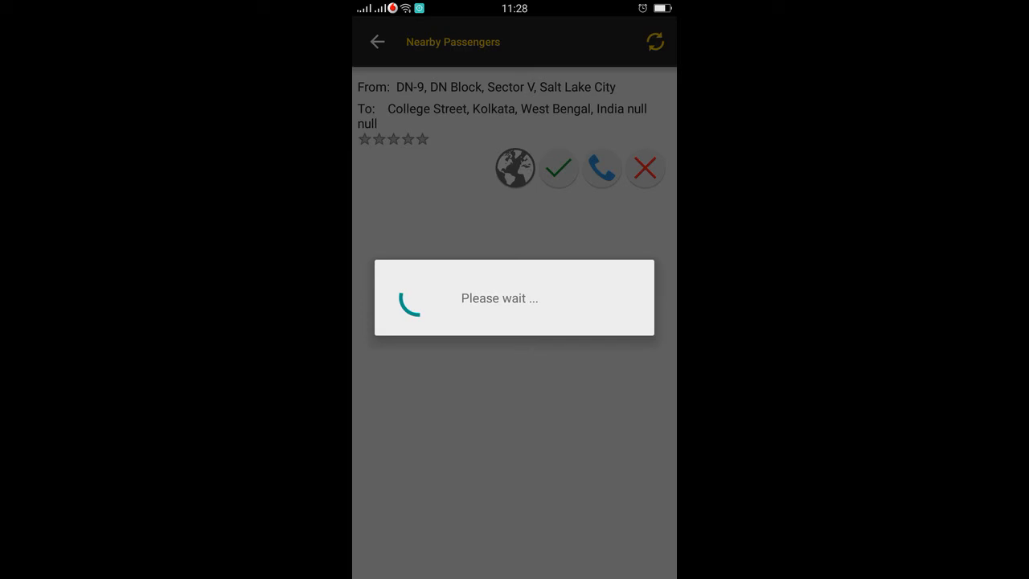
{"action": "left_click", "coordinate": [560, 169]}
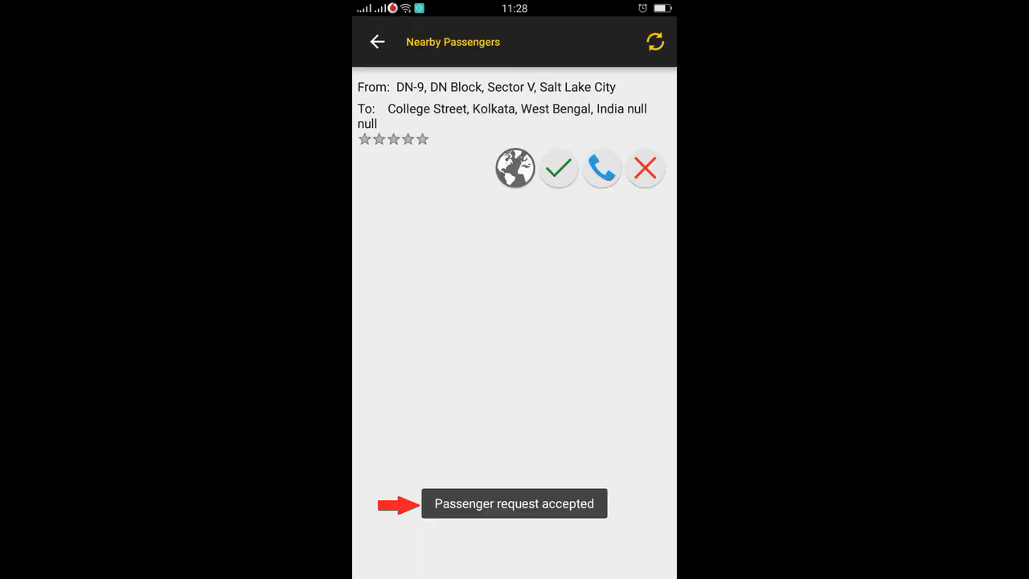
{"action": "left_click", "coordinate": [558, 168]}
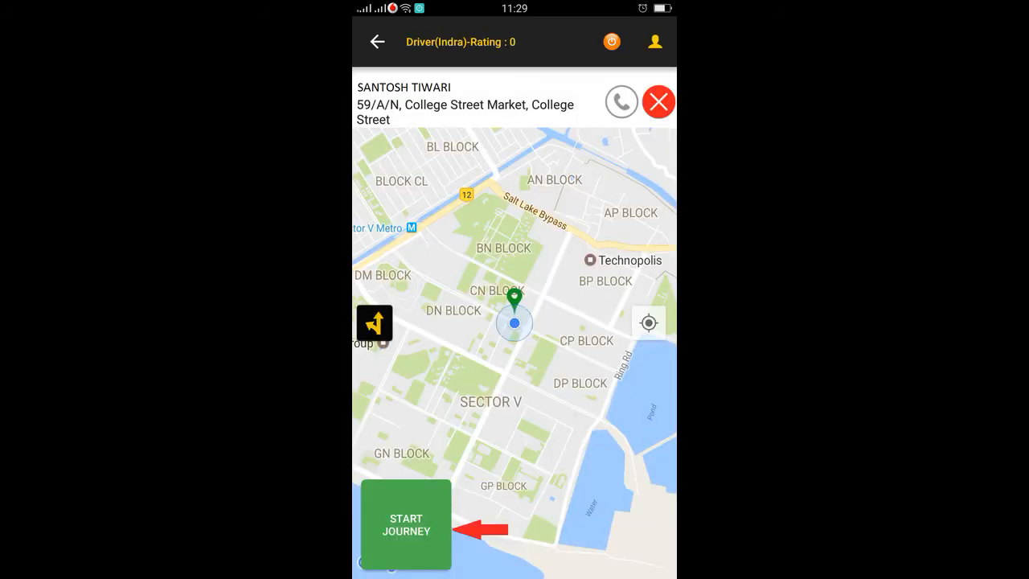
Start the journey, get directions to College Street Market, and end the journey
{"action": "left_click", "coordinate": [405, 524]}
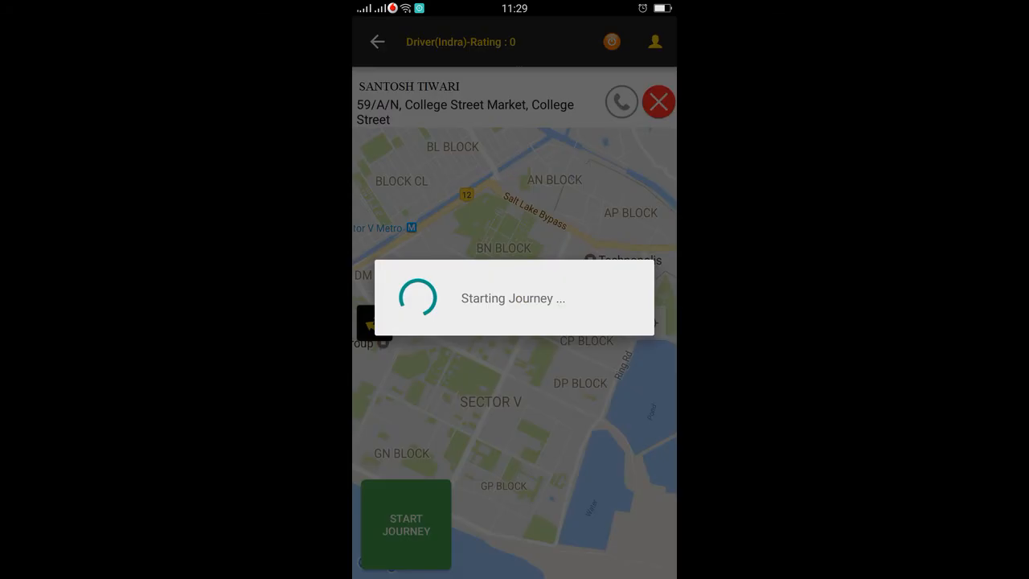
{"action": "left_click", "coordinate": [405, 524]}
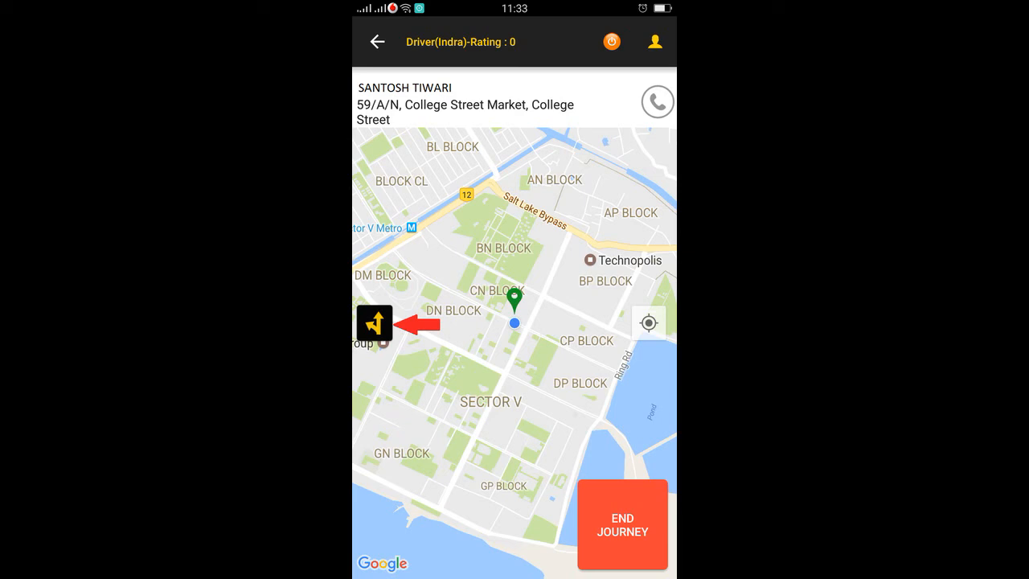
{"action": "left_click", "coordinate": [373, 325]}
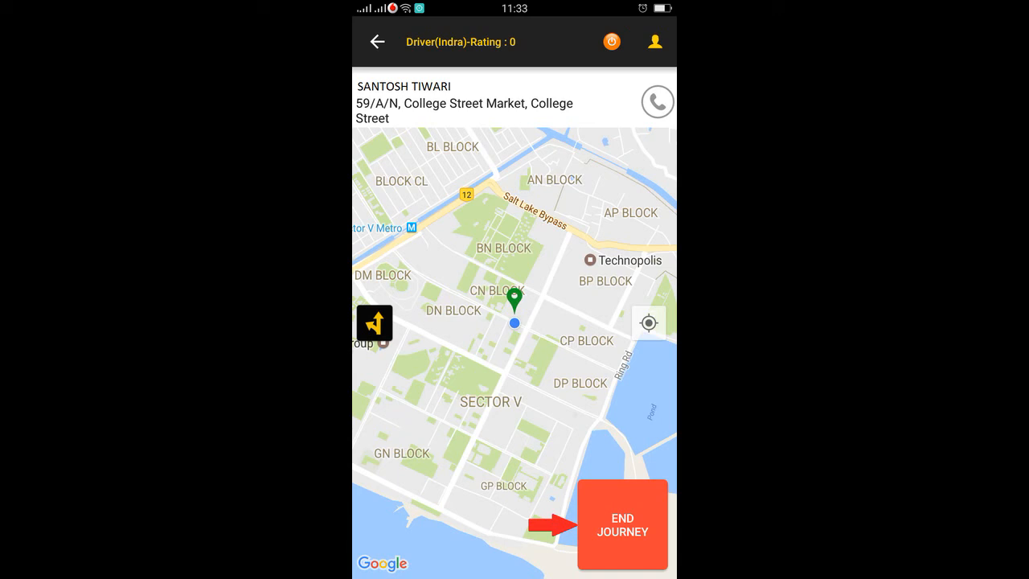
{"action": "left_click", "coordinate": [623, 524]}
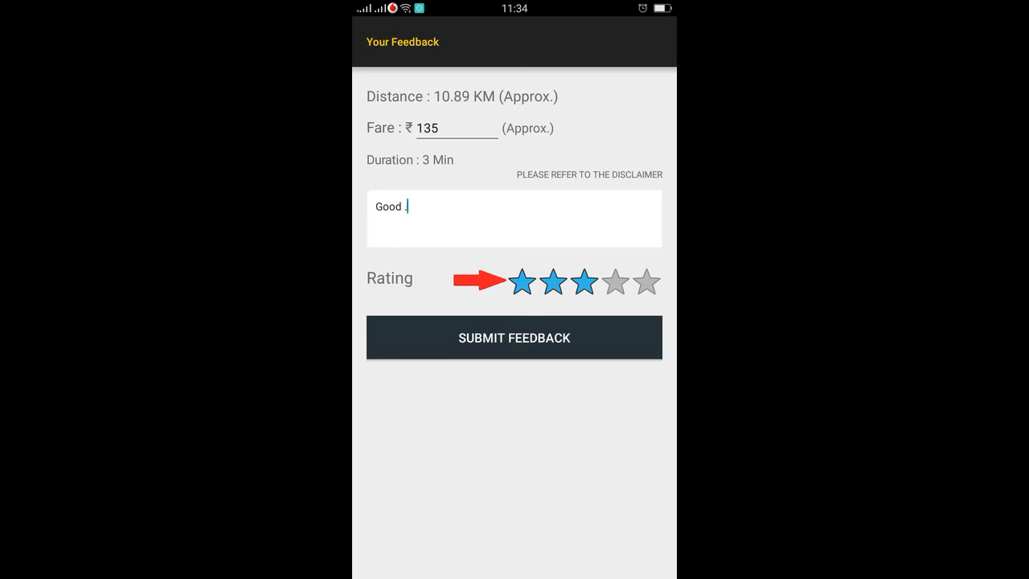
Submit the 'Good' feedback with a star rating for the 10.89 km, ₹135 trip
{"action": "left_click", "coordinate": [514, 337]}
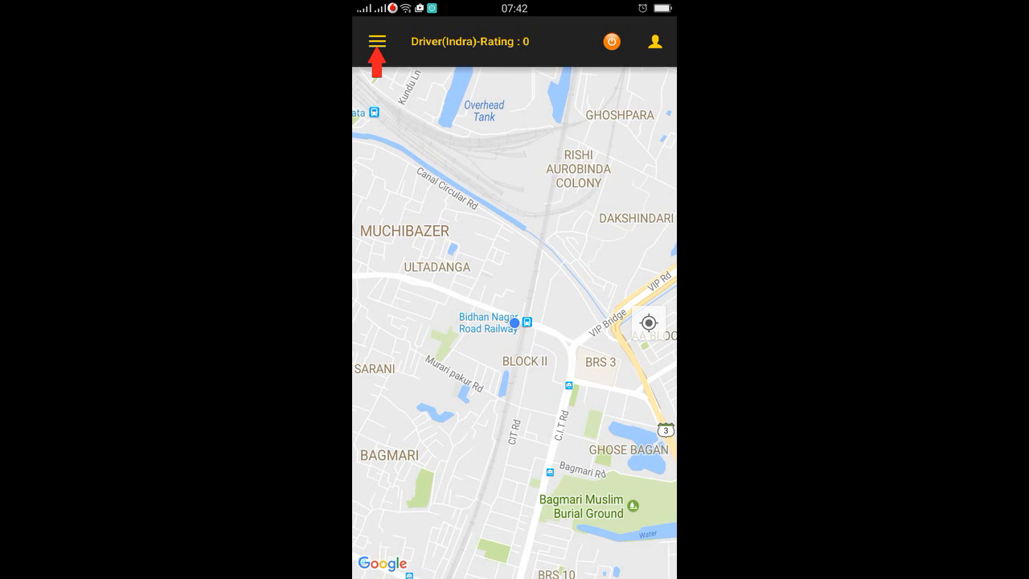
Show the Driving History listing the Salt Lake City trip with its ₹135 fare
{"action": "left_click", "coordinate": [378, 42]}
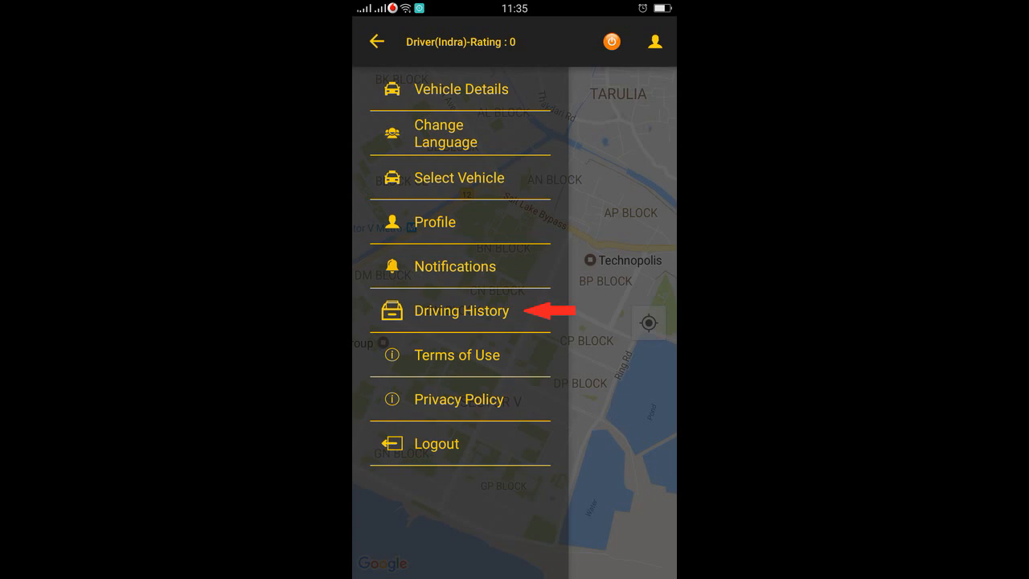
{"action": "left_click", "coordinate": [463, 312]}
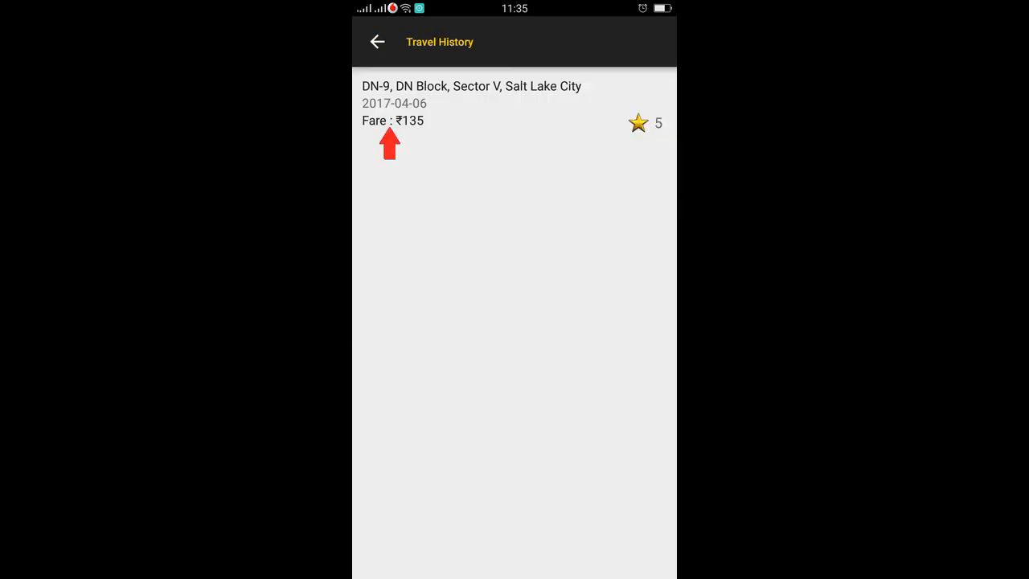